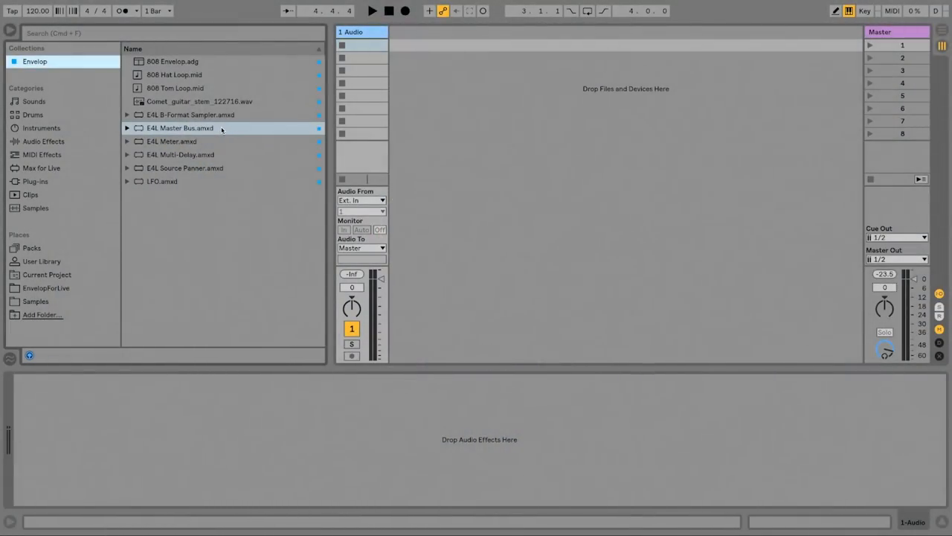
# - Load E4L Master Bus.amxd from the Envelop collection onto the 1 Audio track
pyautogui.doubleClick(178, 128)
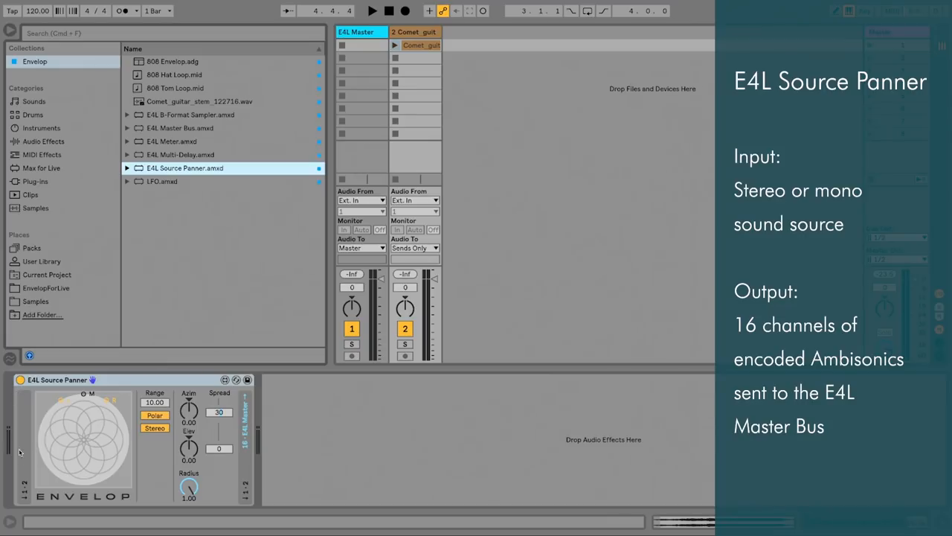
pyautogui.moveTo(16, 473)
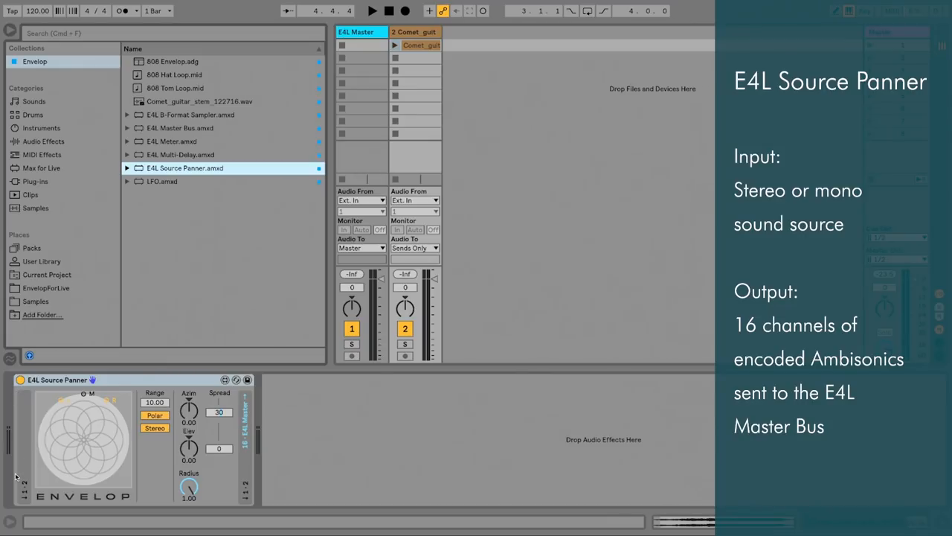
pyautogui.moveTo(32, 507)
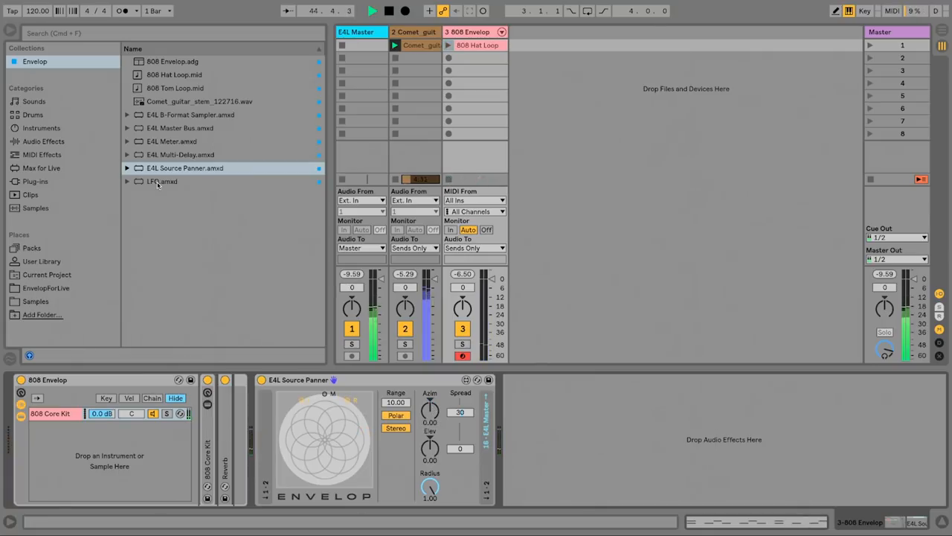
# - Add the 808 Tom Loop track with E4L Source Panner and rotate its Azim around the listener
pyautogui.doubleClick(160, 181)
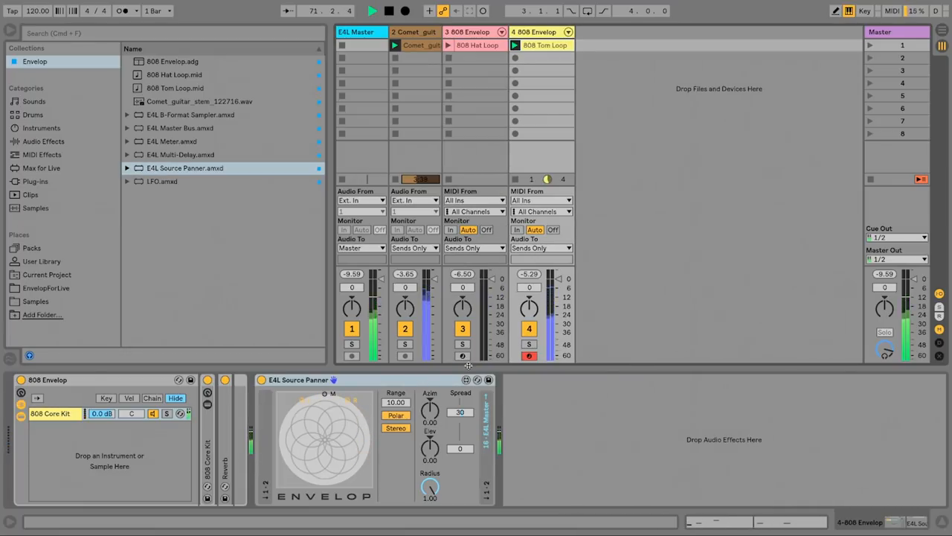
pyautogui.moveTo(430, 408); pyautogui.dragTo(430, 402)
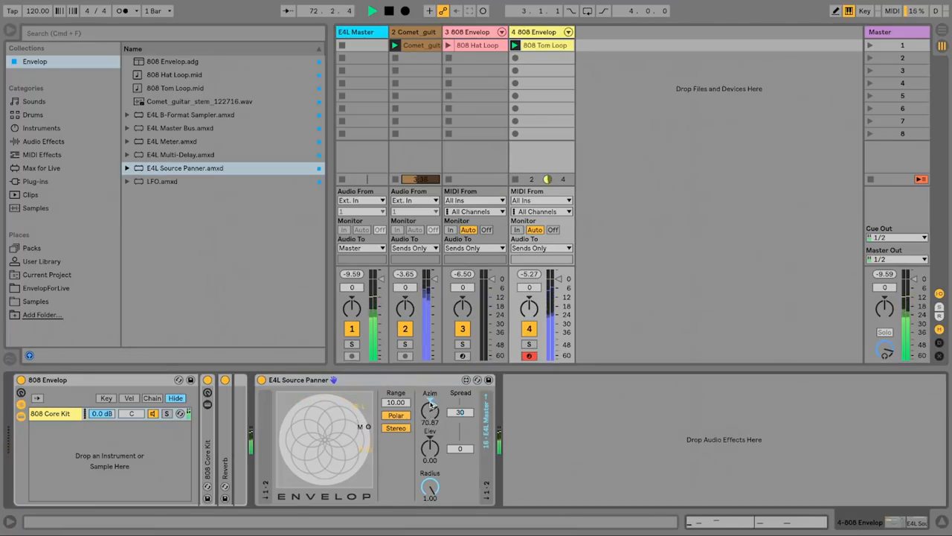
pyautogui.moveTo(430, 410); pyautogui.dragTo(435, 405)
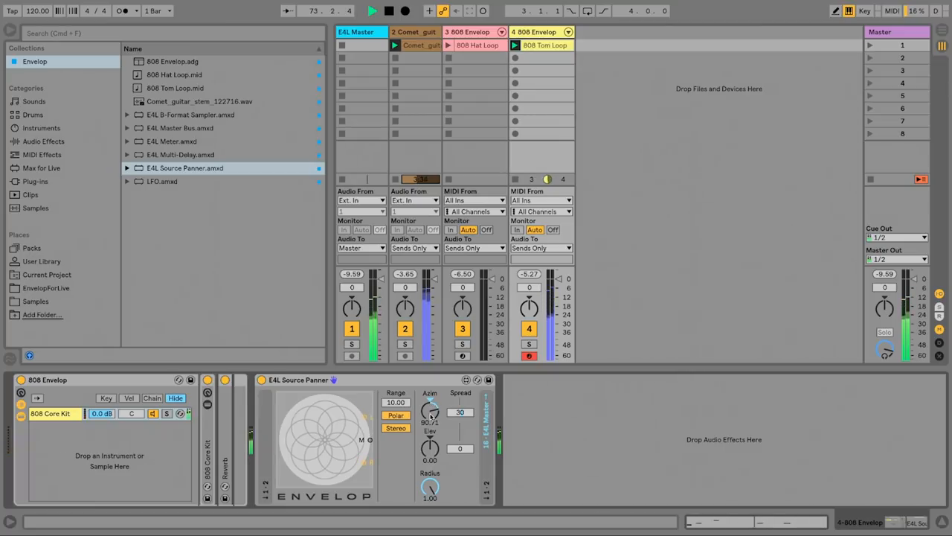